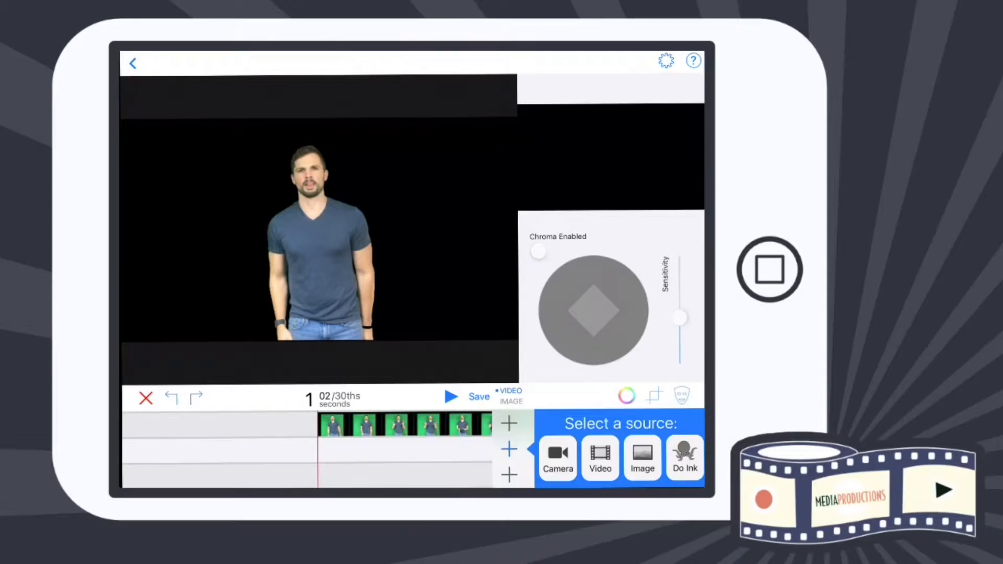
# - Choose Image as the layer source, showing the Recently Added album with the green gradient
pyautogui.click(642, 458)
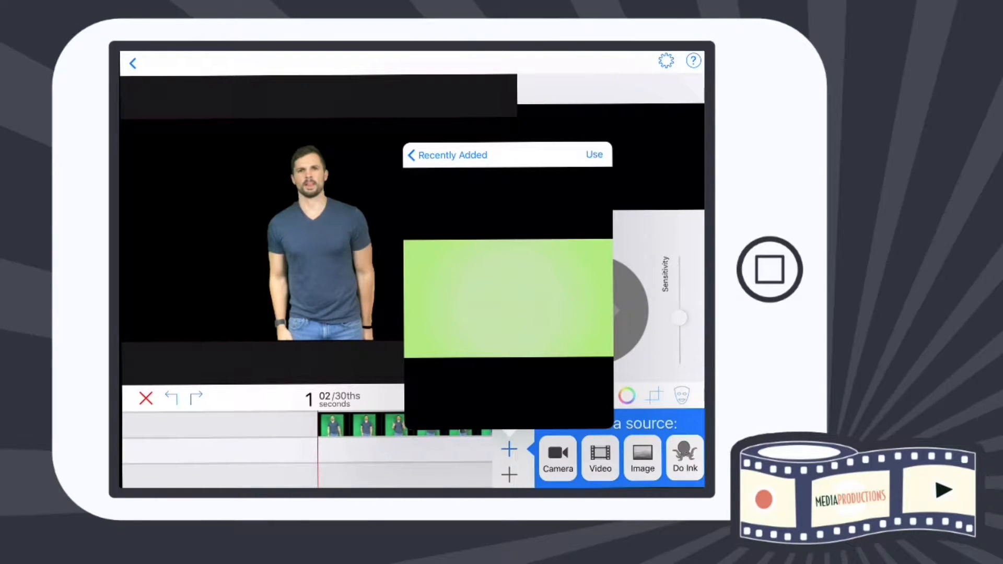
# - Add the light green gradient image as the backdrop track beneath the man's clip
pyautogui.click(593, 155)
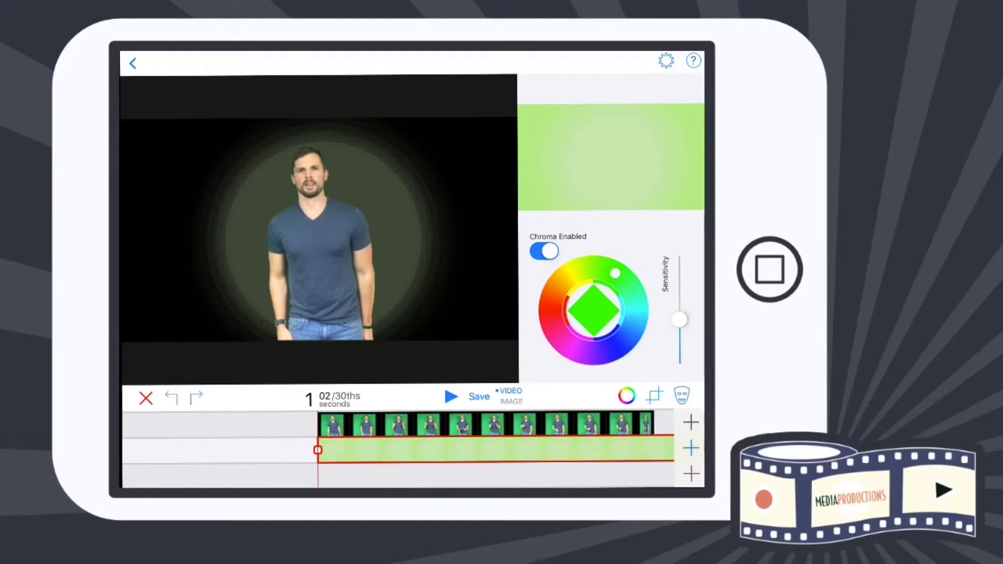
# - Turn Chroma Enabled off for the gradient layer and nudge its Sensitivity slider
pyautogui.click(543, 250)
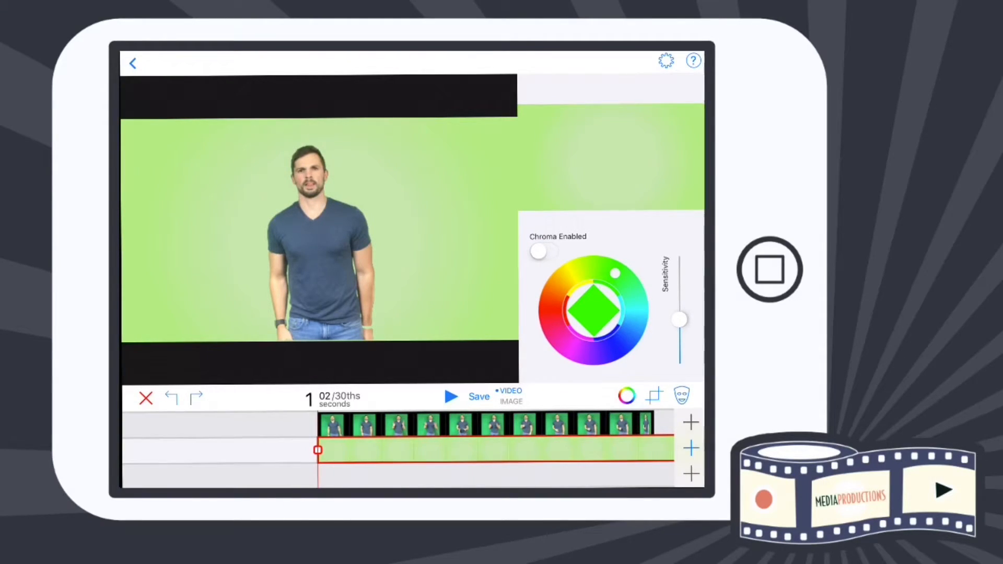
pyautogui.click(451, 397)
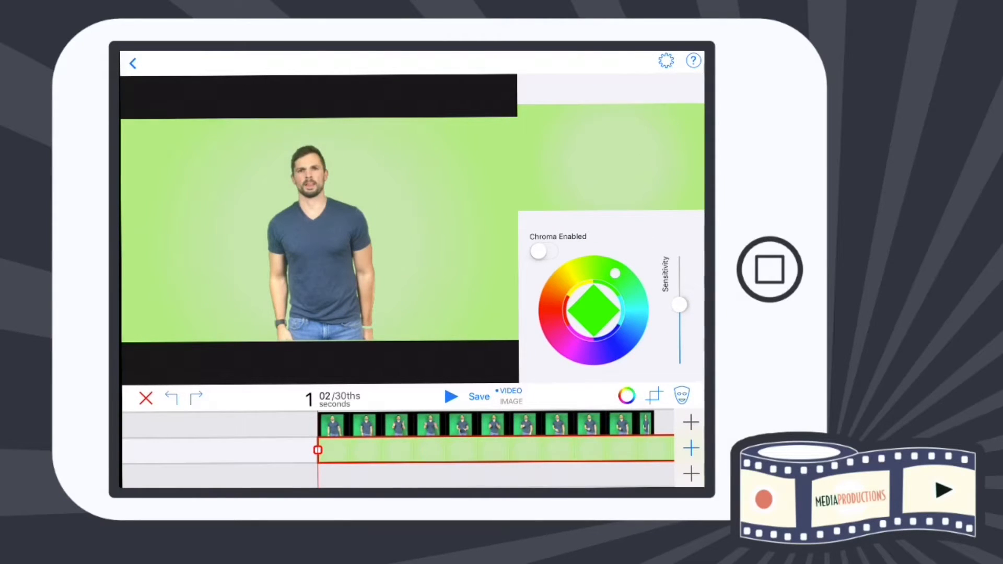
# - Select the man's video track and play the composite over the green gradient full screen
pyautogui.click(543, 252)
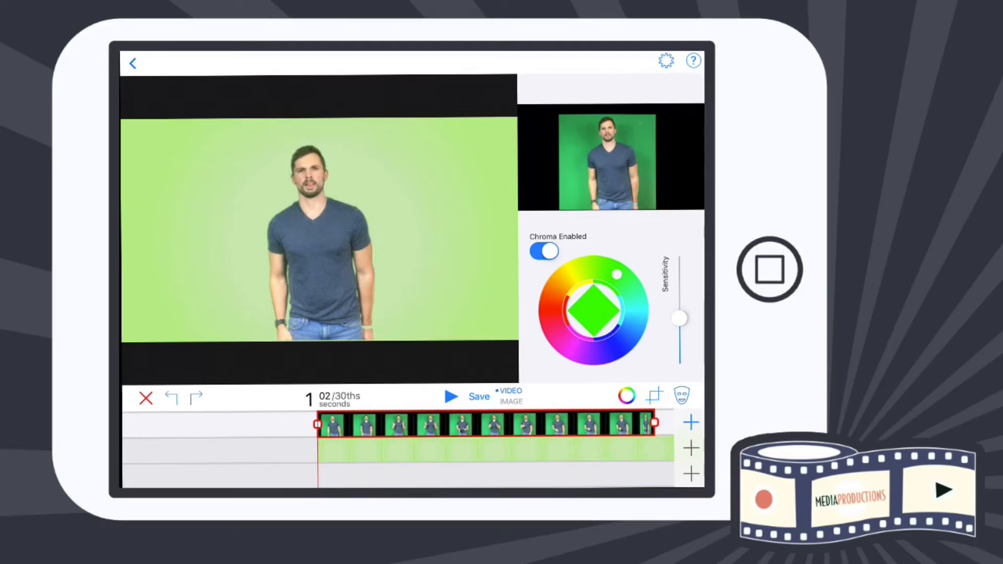
pyautogui.click(450, 397)
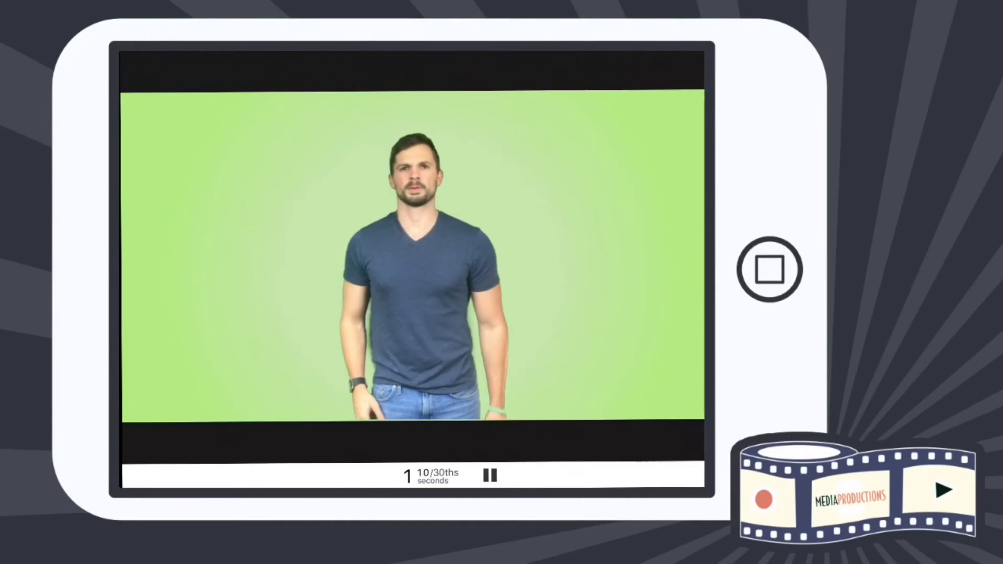